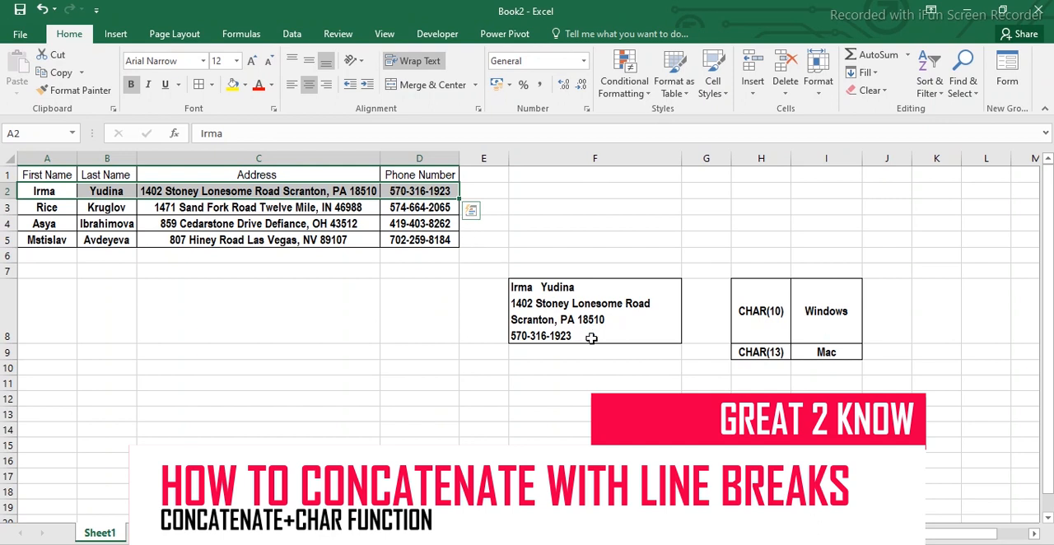
Begin =CONCATENATE( in F2 joining first name A2, a " " space and last name B2
click(594, 310)
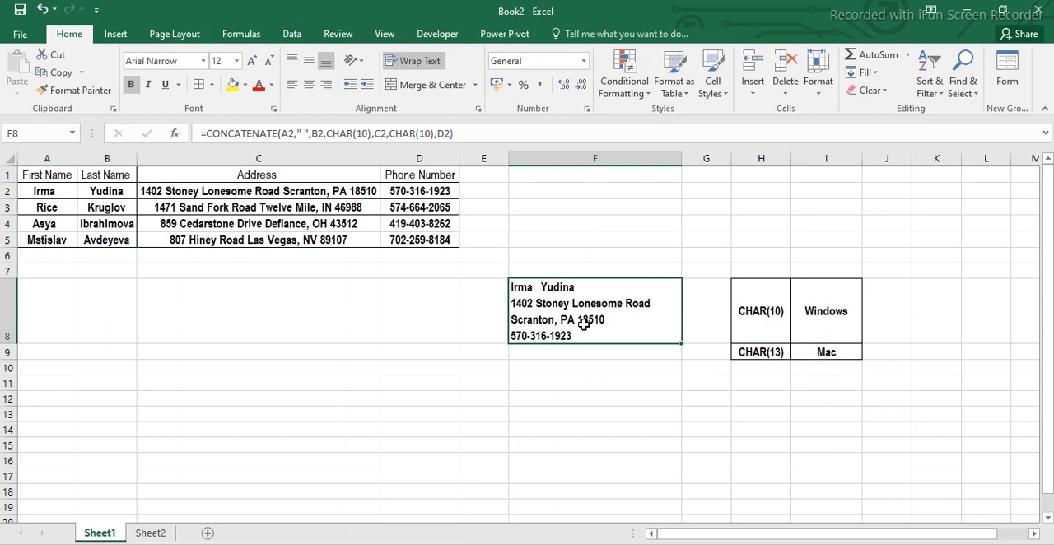
click(594, 191)
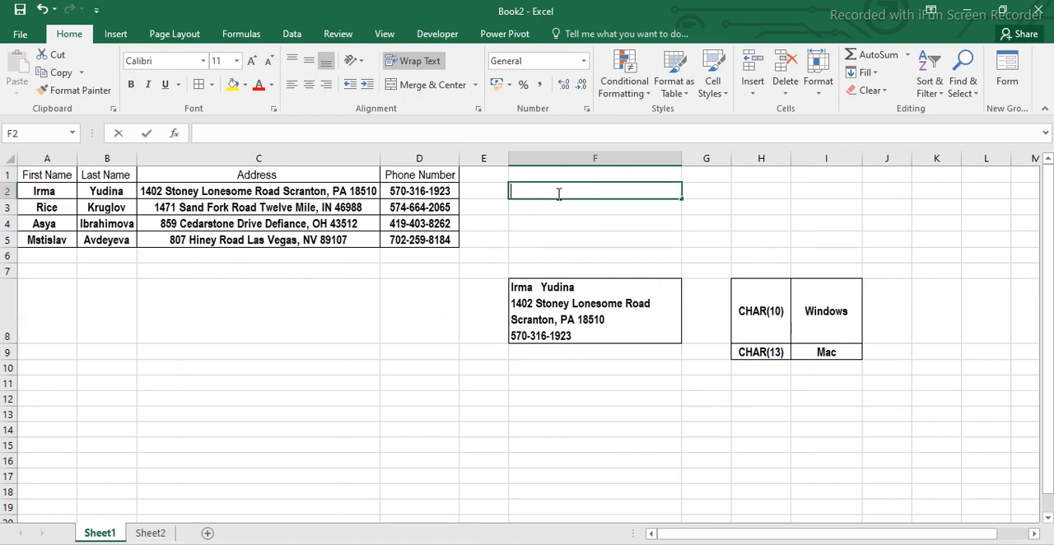
text(=)
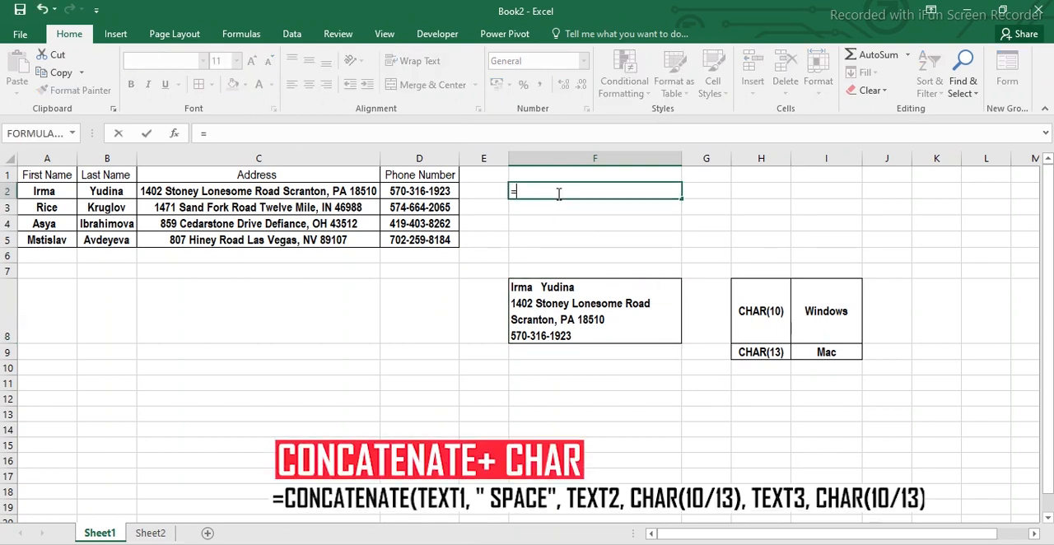
text(CONCATENATE()
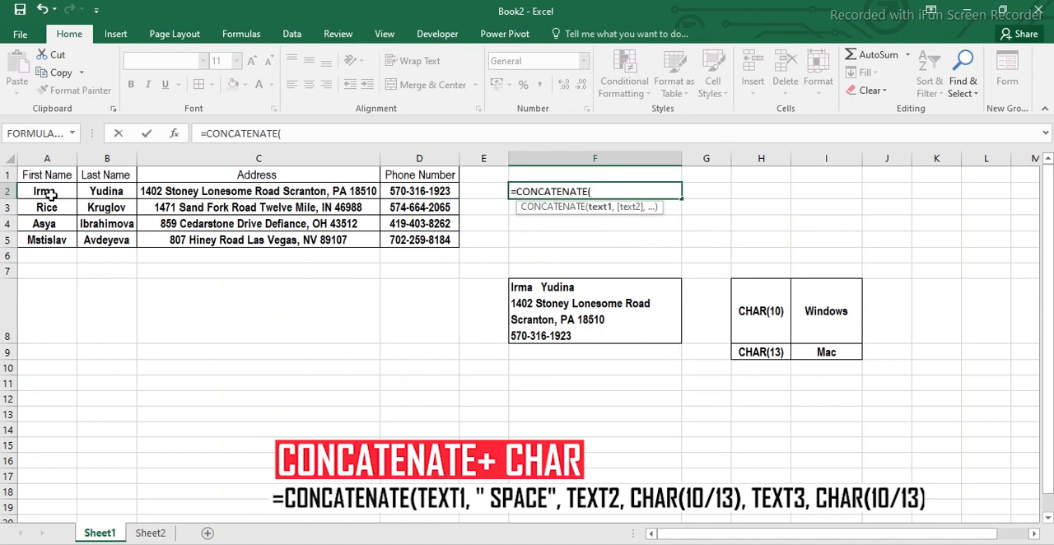
click(47, 191)
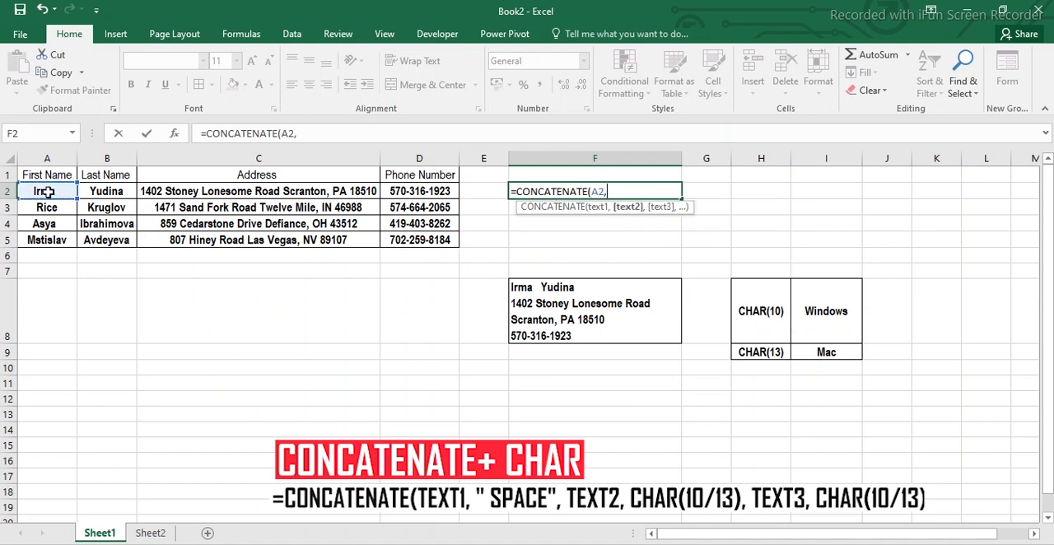
text(" ")
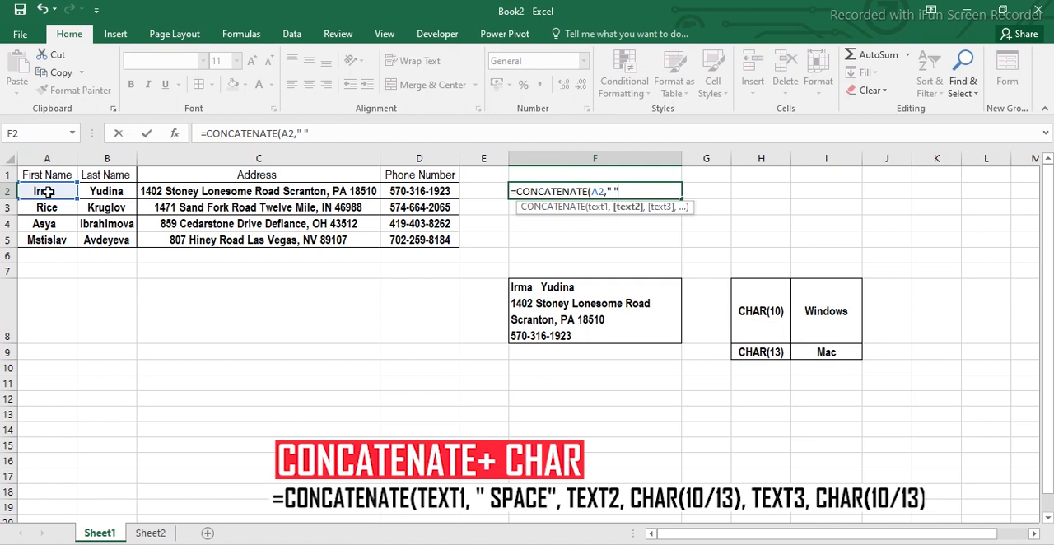
text(,)
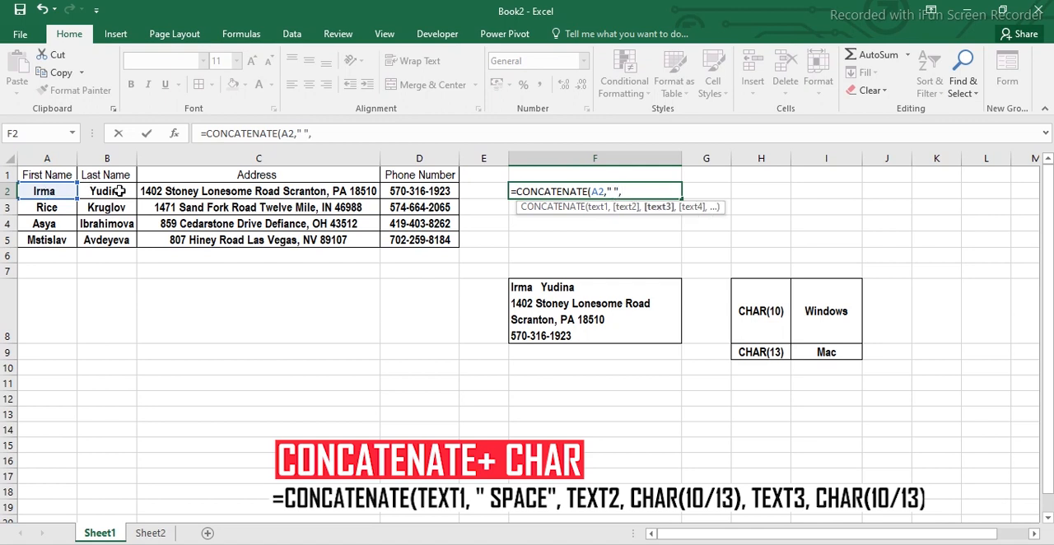
click(106, 191)
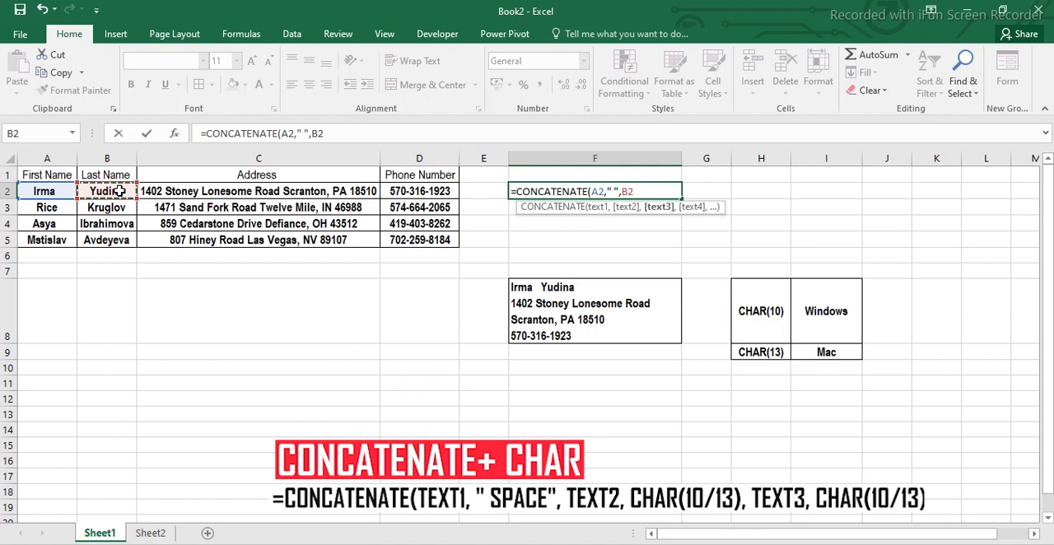
text(,)
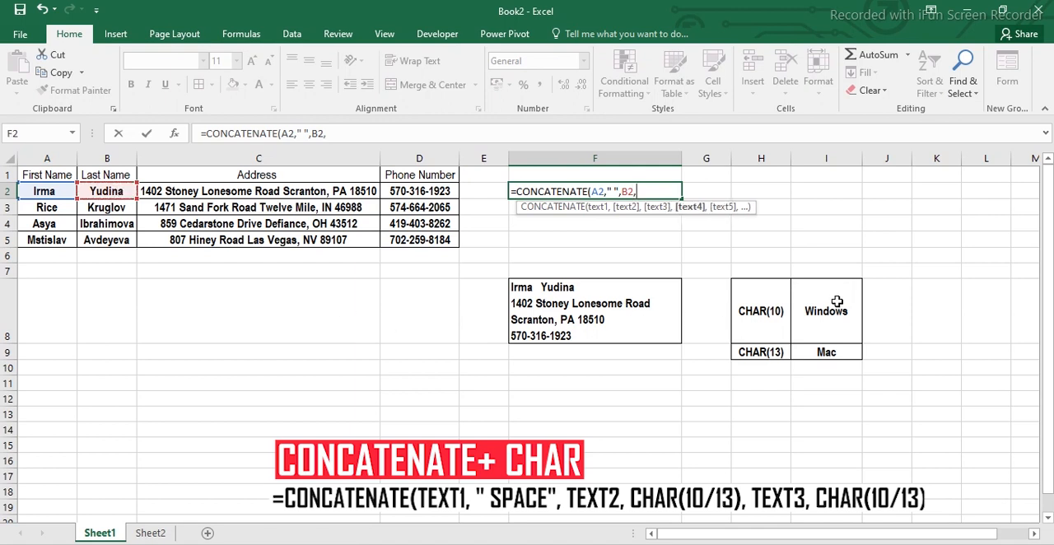
text(I)
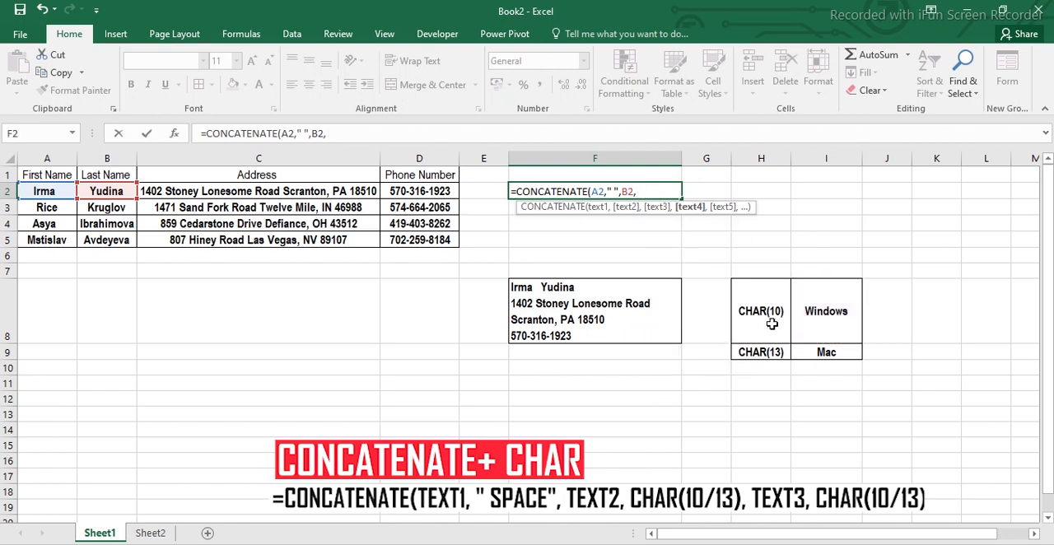
mouse_move(777, 357)
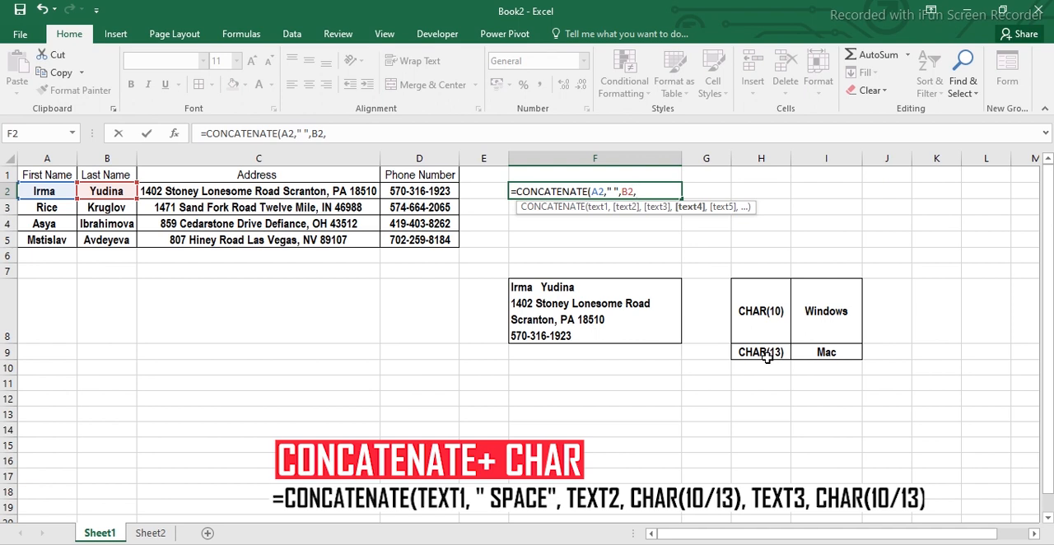
mouse_move(563, 290)
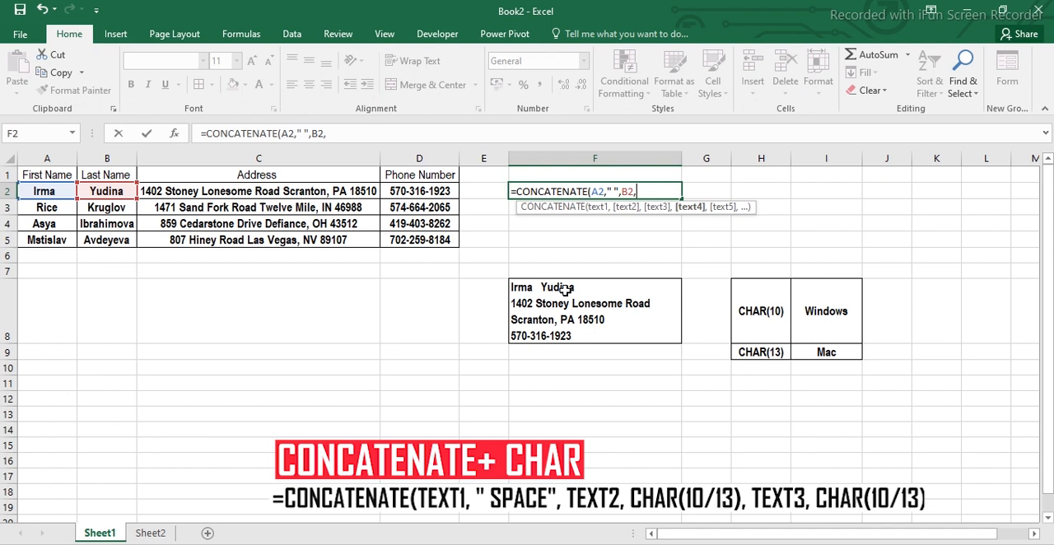
mouse_move(599, 290)
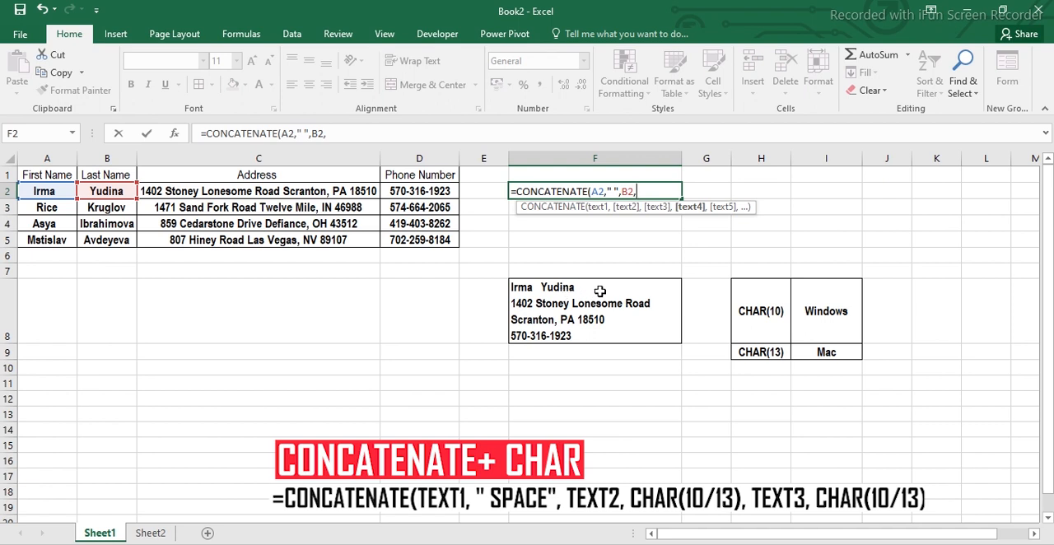
Add CHAR(10) breaks before address C2 and phone D2 to finish the formula
text(CHa)
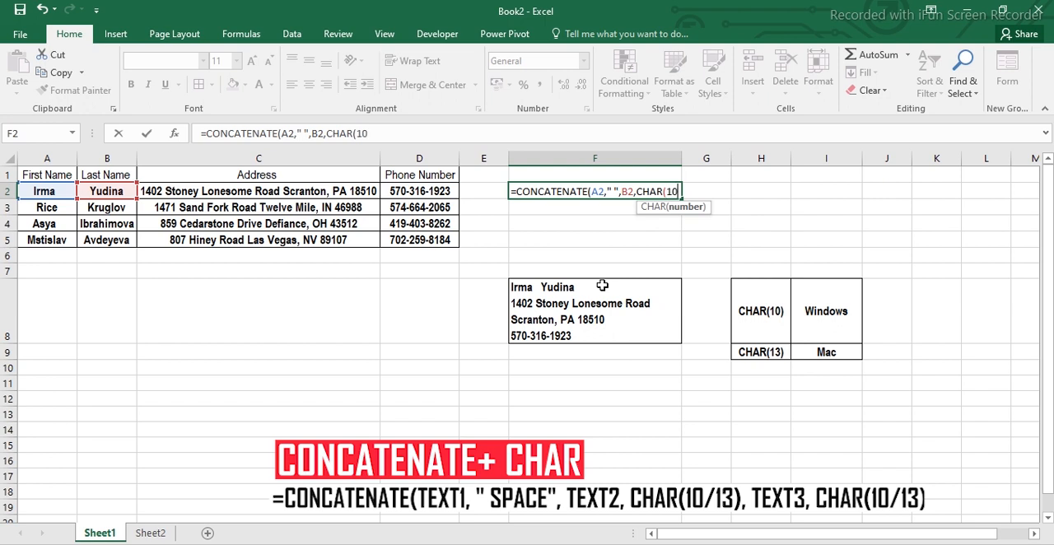
text(),)
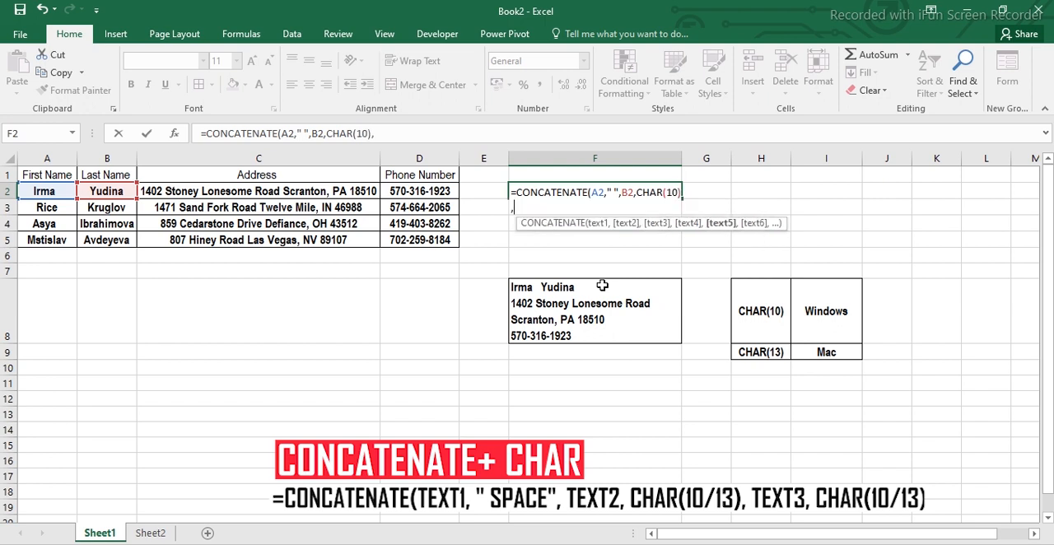
click(257, 191)
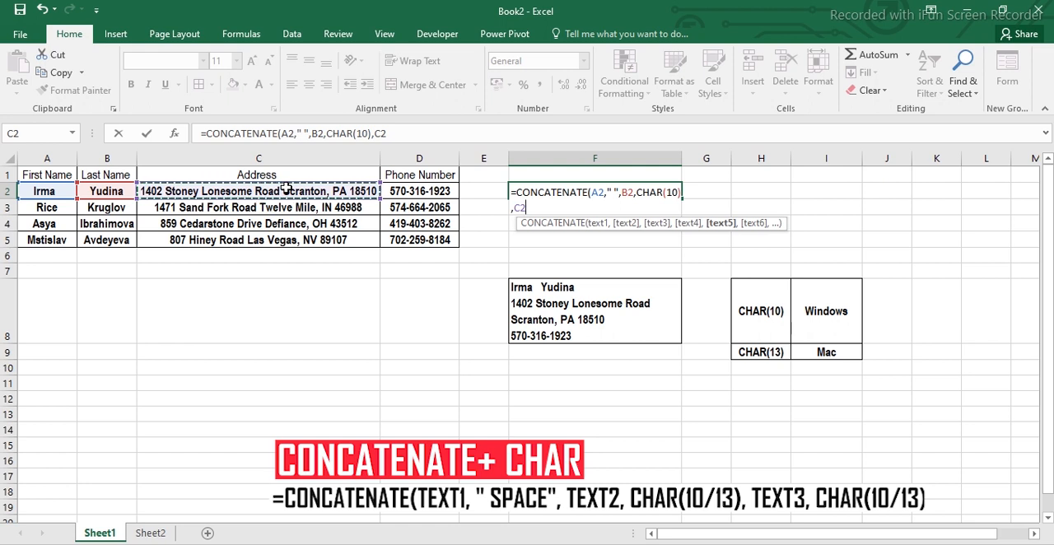
text(Char)
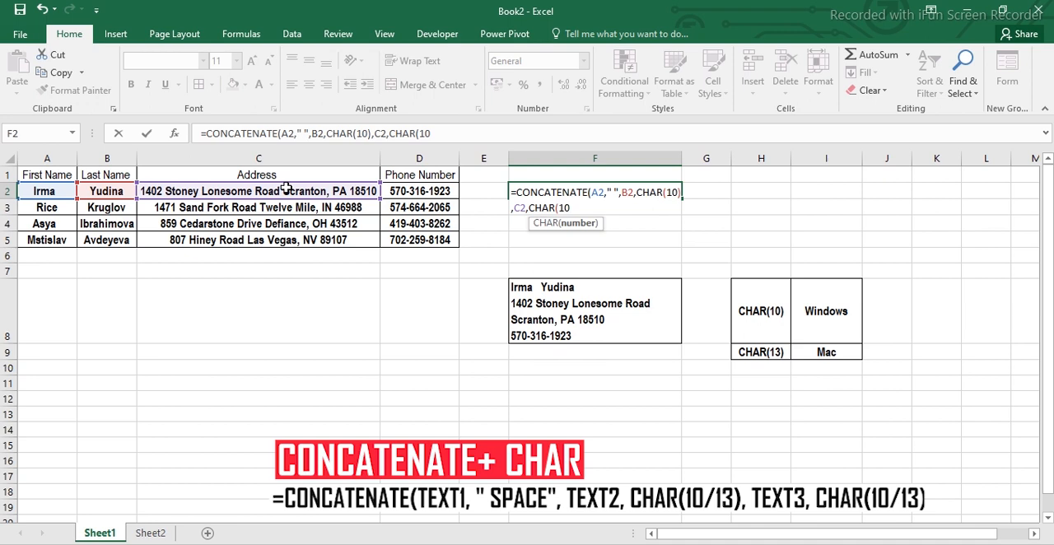
text(),)
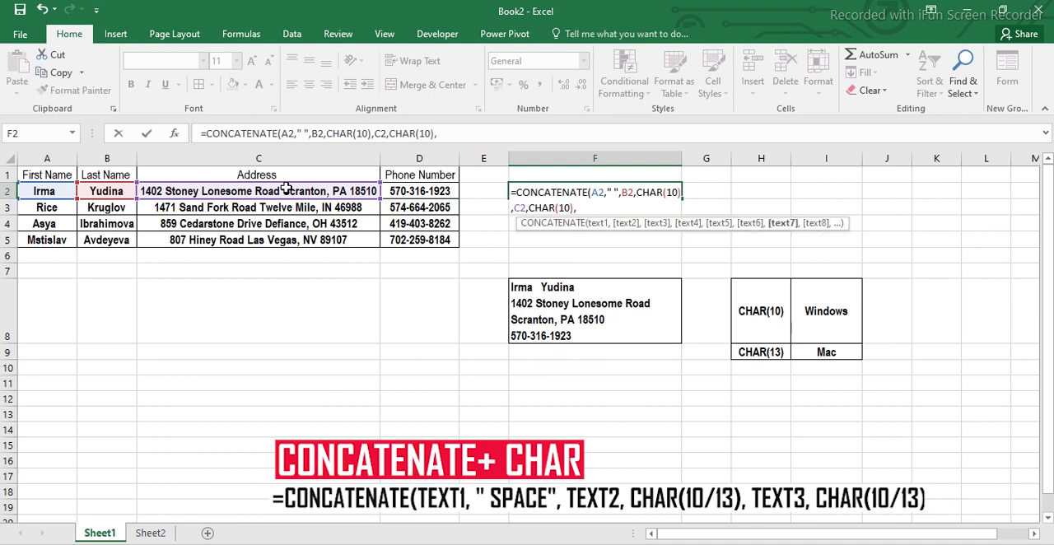
click(418, 191)
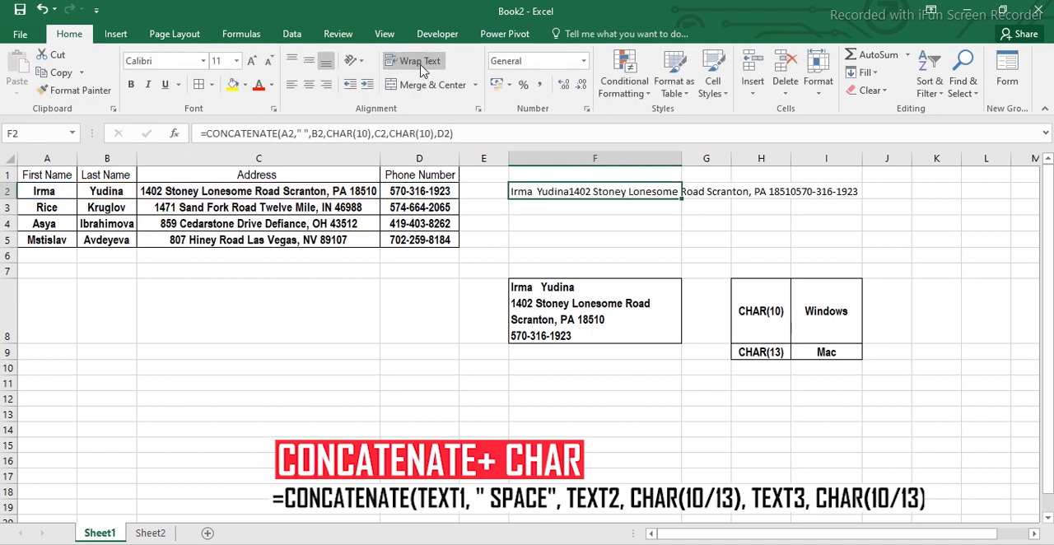
Turn on Wrap Text so name, address and phone show on separate lines
click(413, 59)
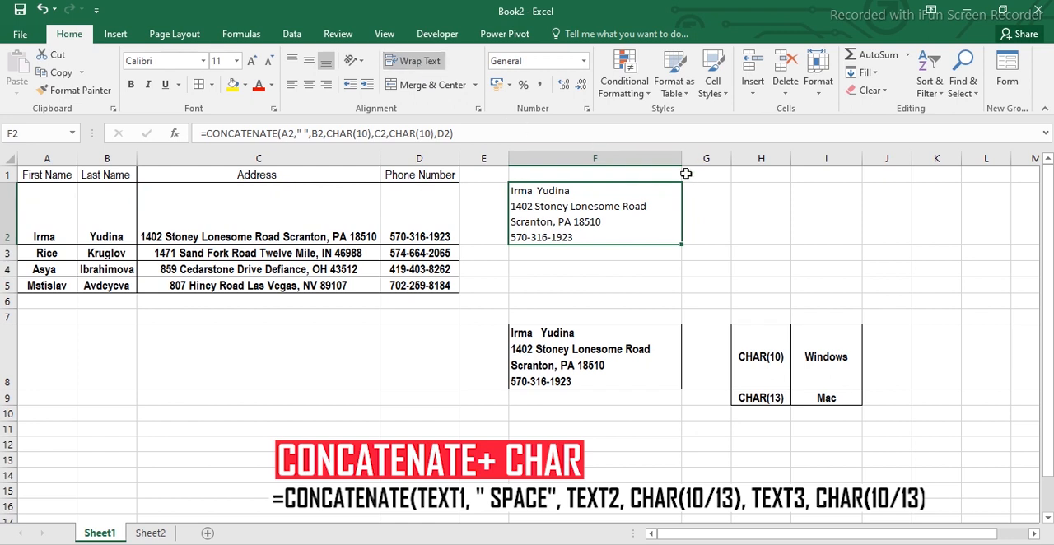
mouse_move(688, 240)
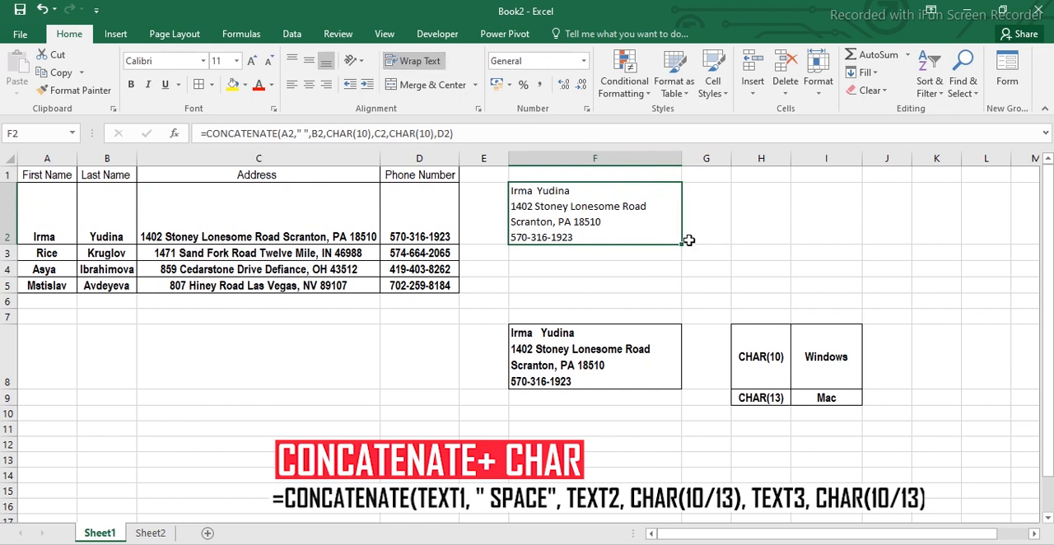